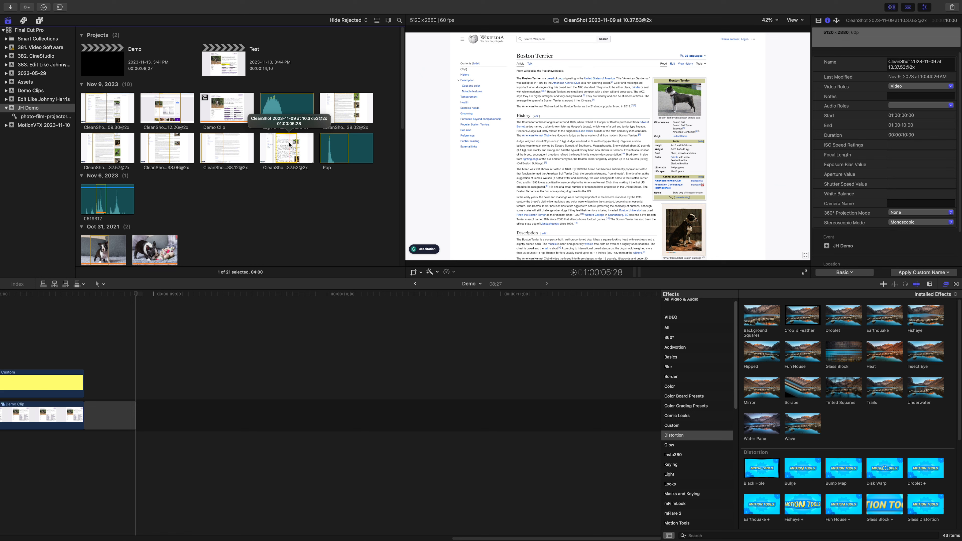
Append the Boston Terrier webpage screenshot after the existing clip on the Demo timeline.
left_click(236, 304)
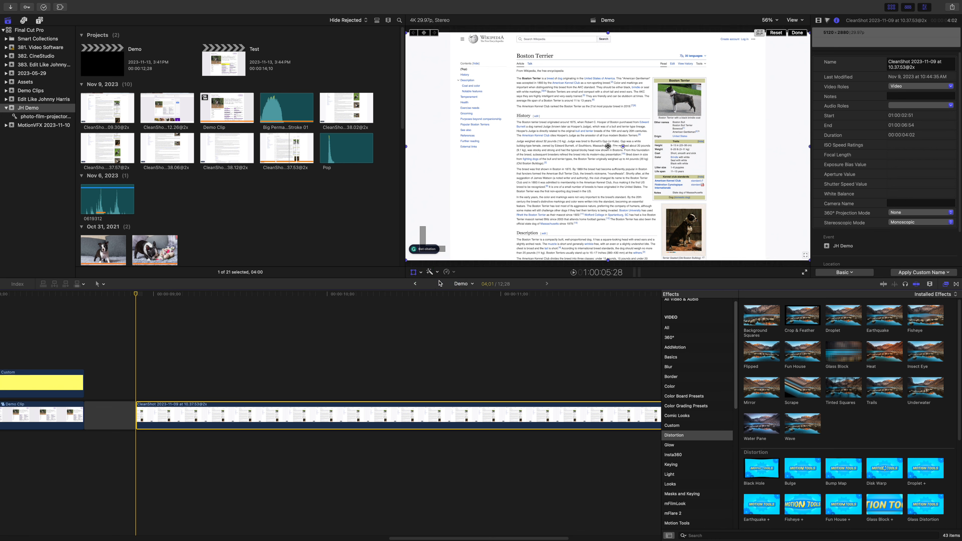
Scale the screenshot to 466% on the breed history paragraph and show horizon guides.
left_click(827, 20)
type("466")
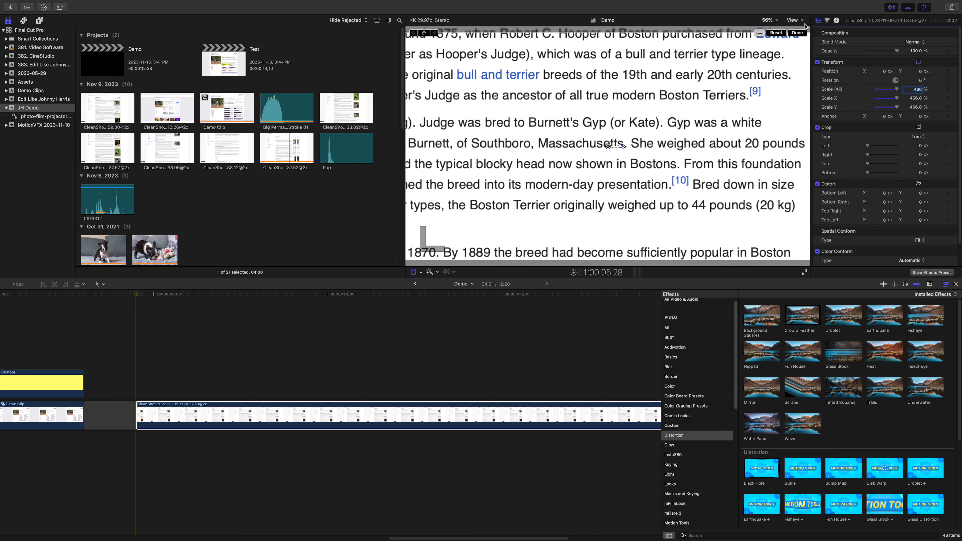
left_click(792, 19)
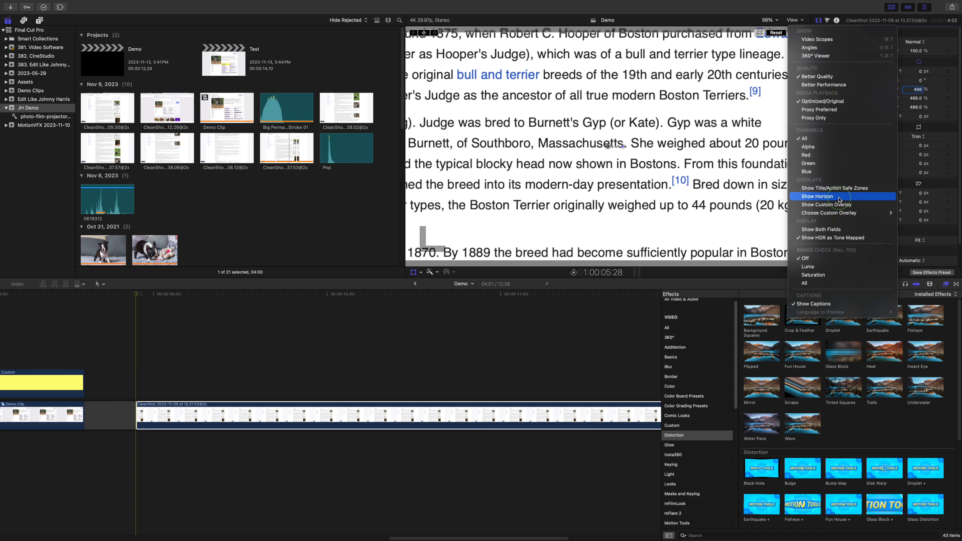
left_click(816, 196)
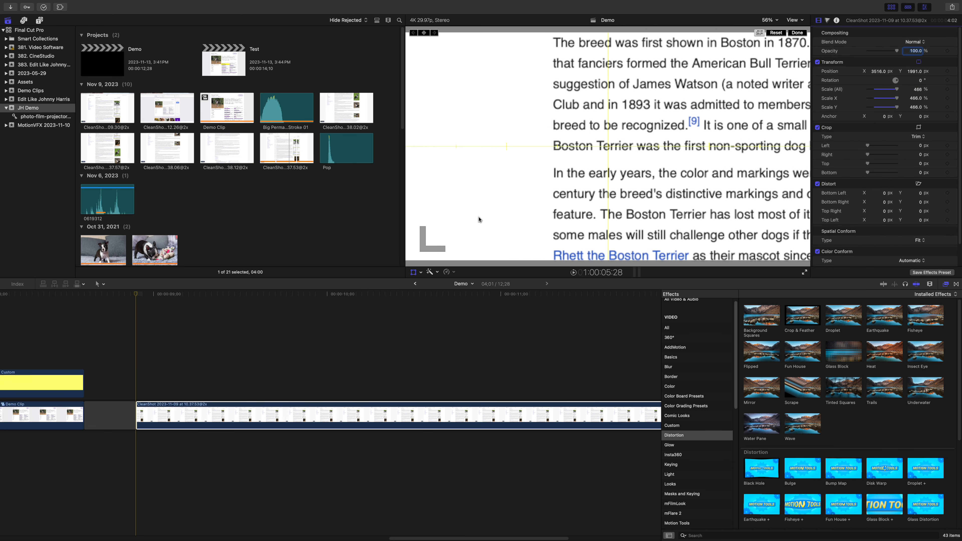